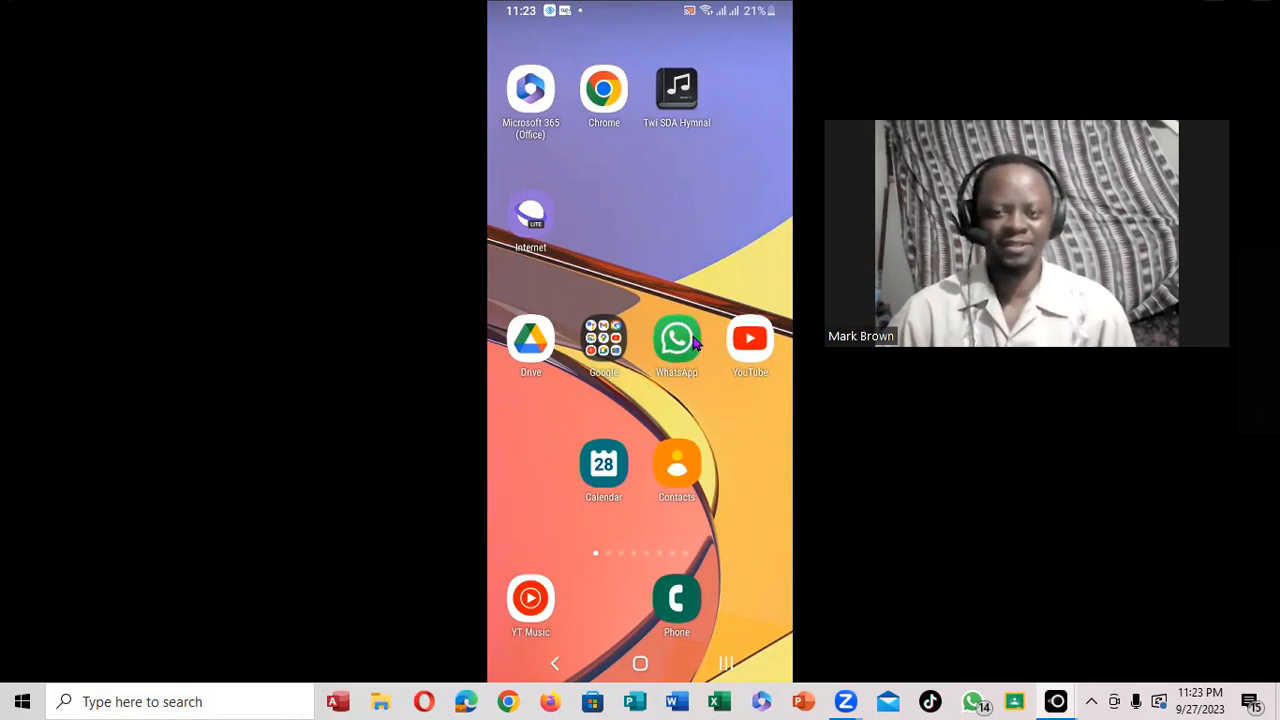
mouse_move(708, 342)
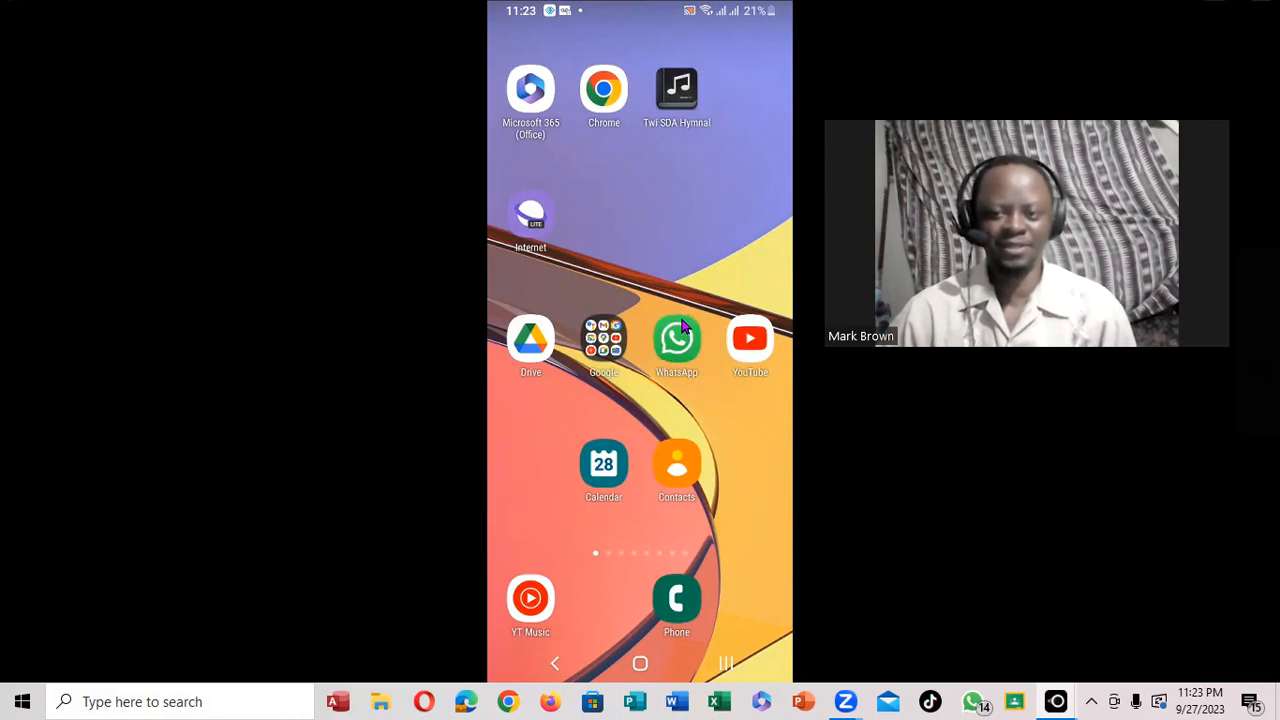
mouse_move(650, 336)
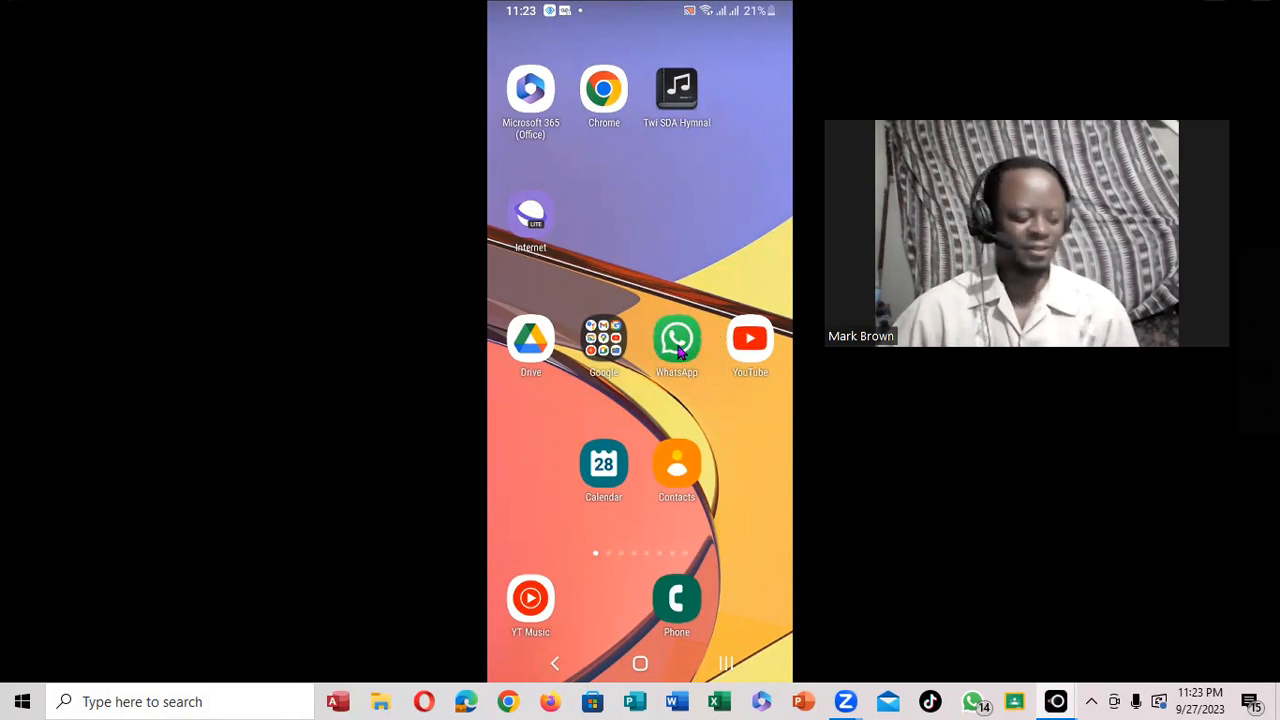
Launch WhatsApp from the home screen to reach the chats list.
click(676, 338)
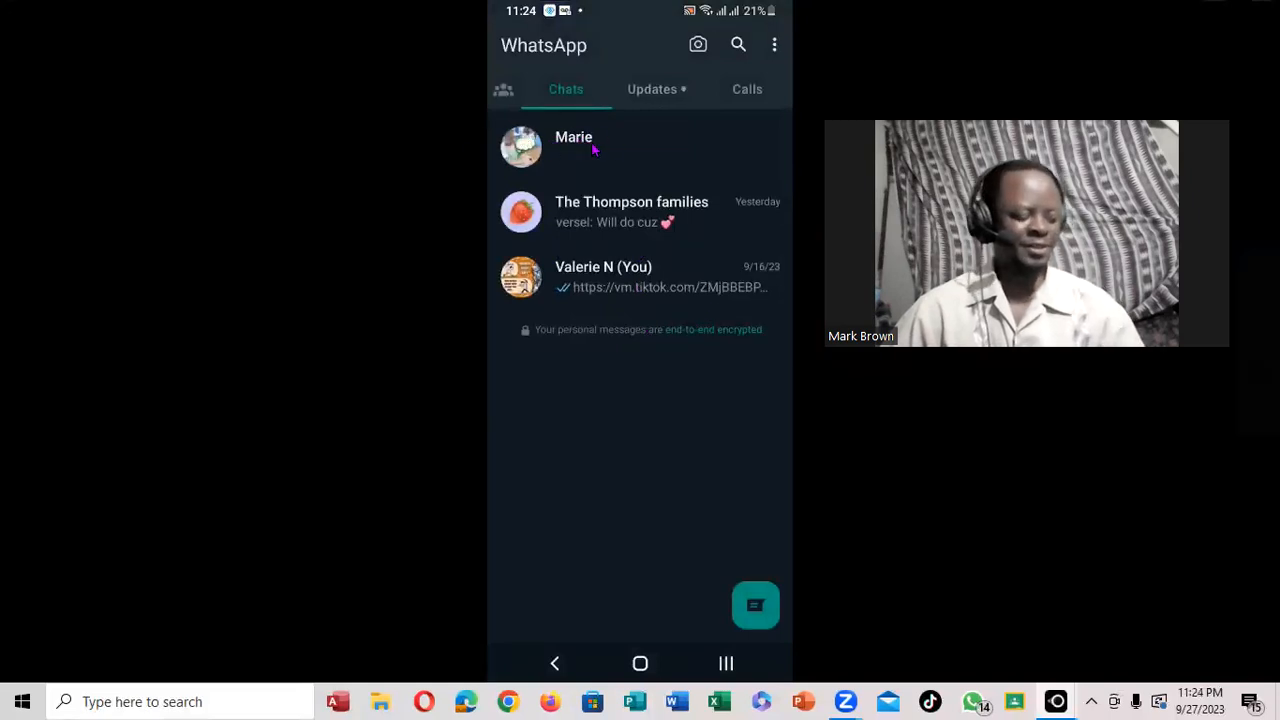
In Marie's chat, send the message 'Greetings how are the'.
click(574, 148)
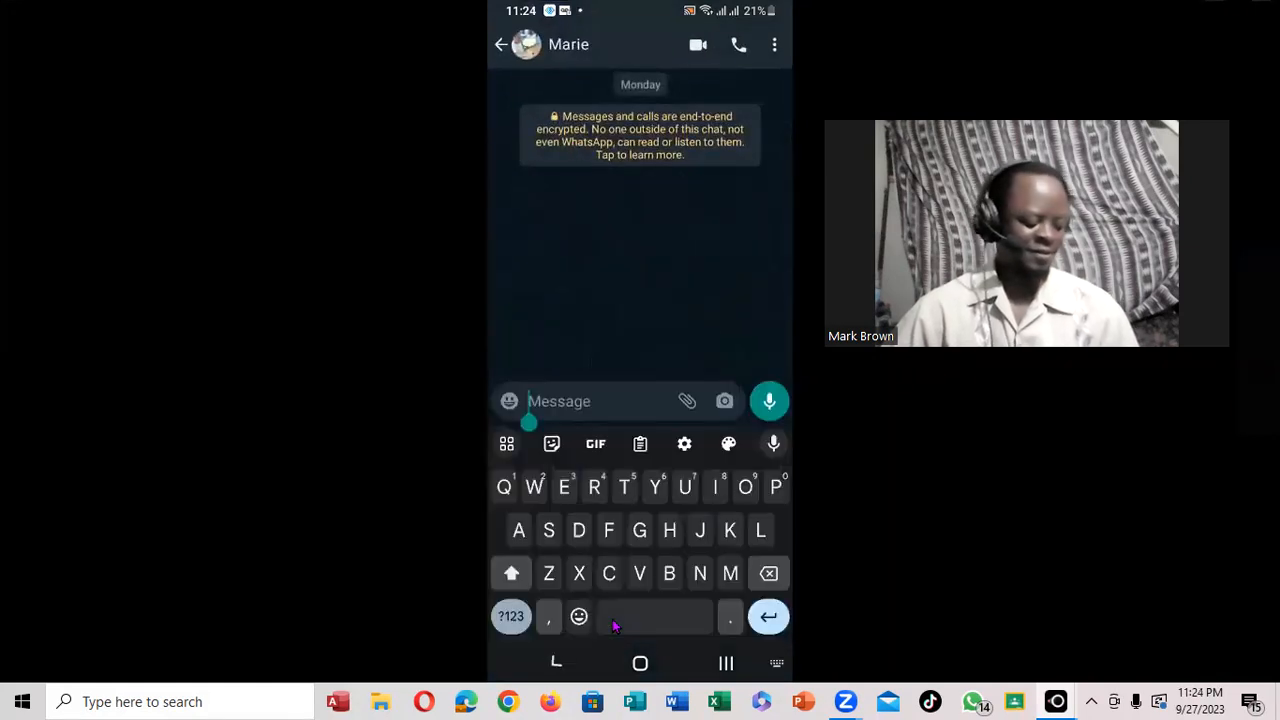
text(Greetings how are)
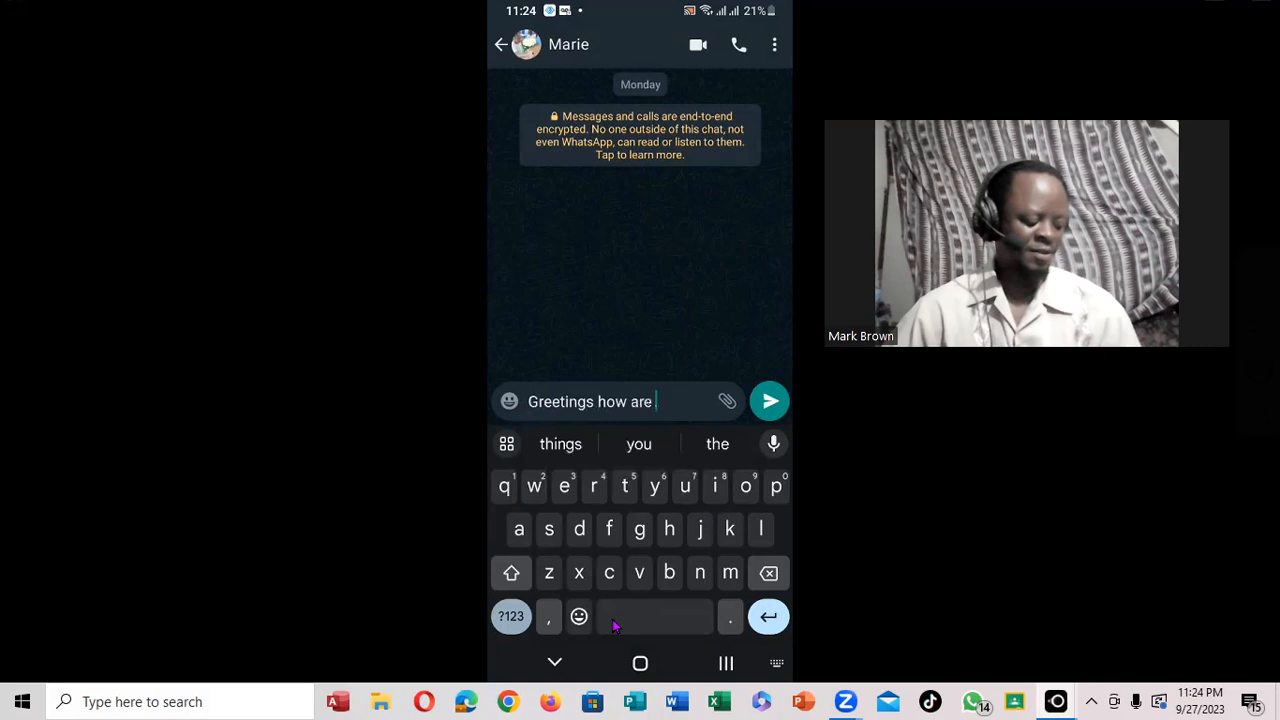
click(716, 444)
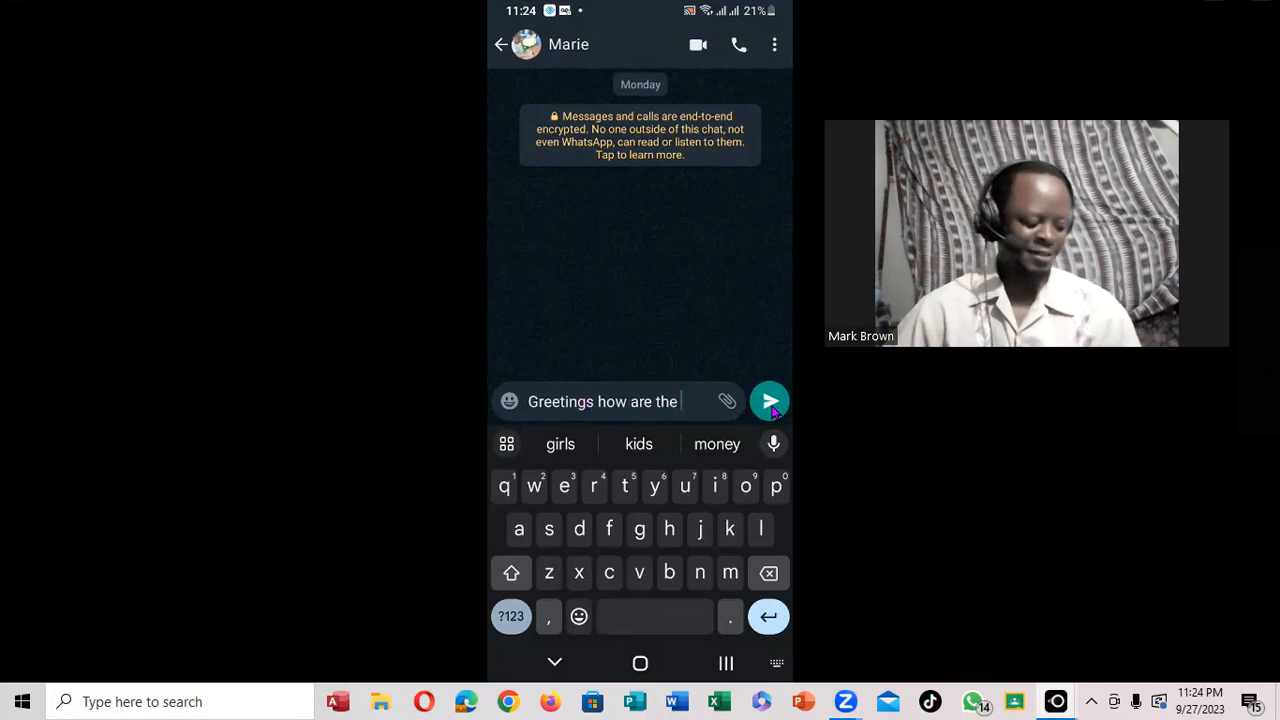
click(768, 400)
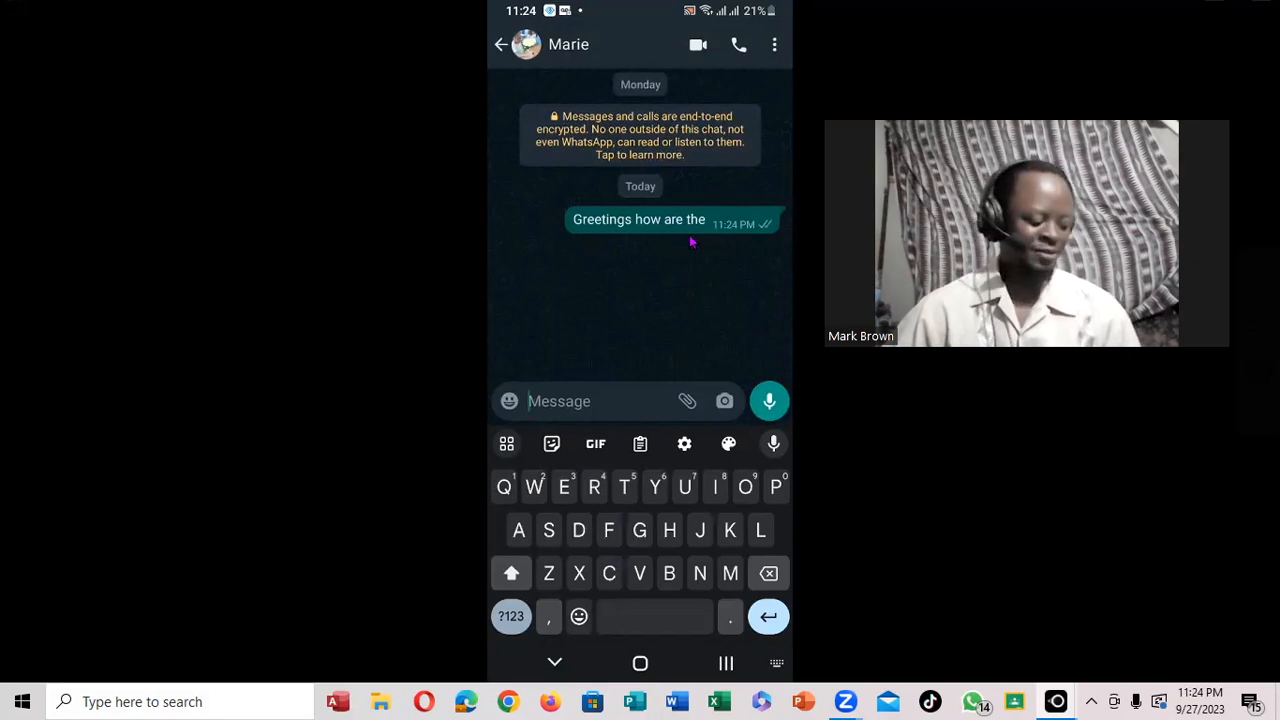
mouse_move(728, 224)
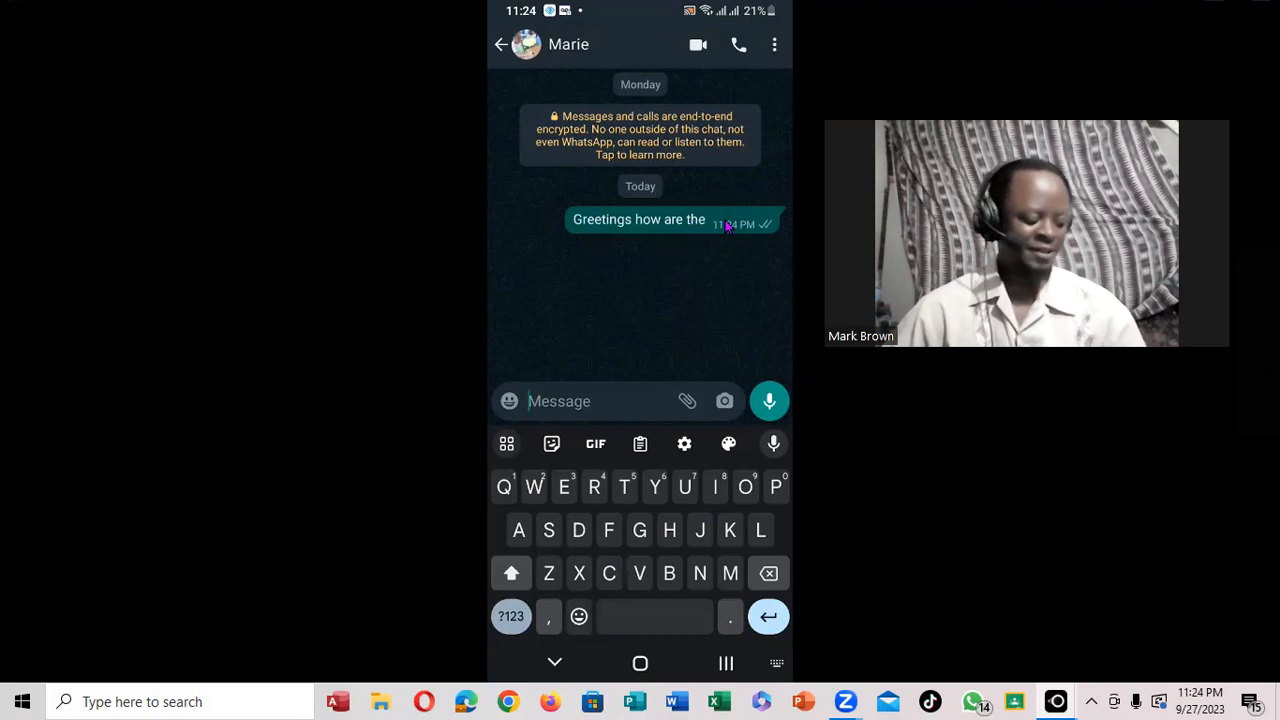
Select the sent 'Greetings how are the' message and reveal its overflow actions.
click(640, 218)
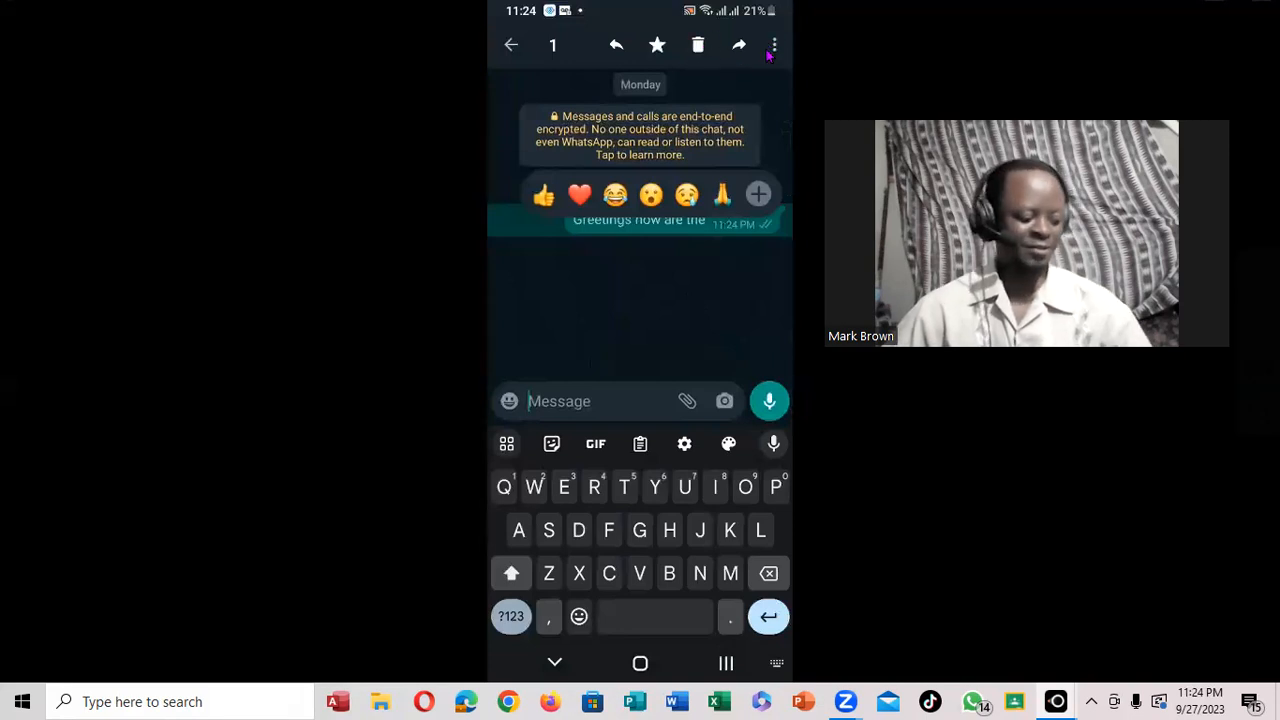
click(772, 44)
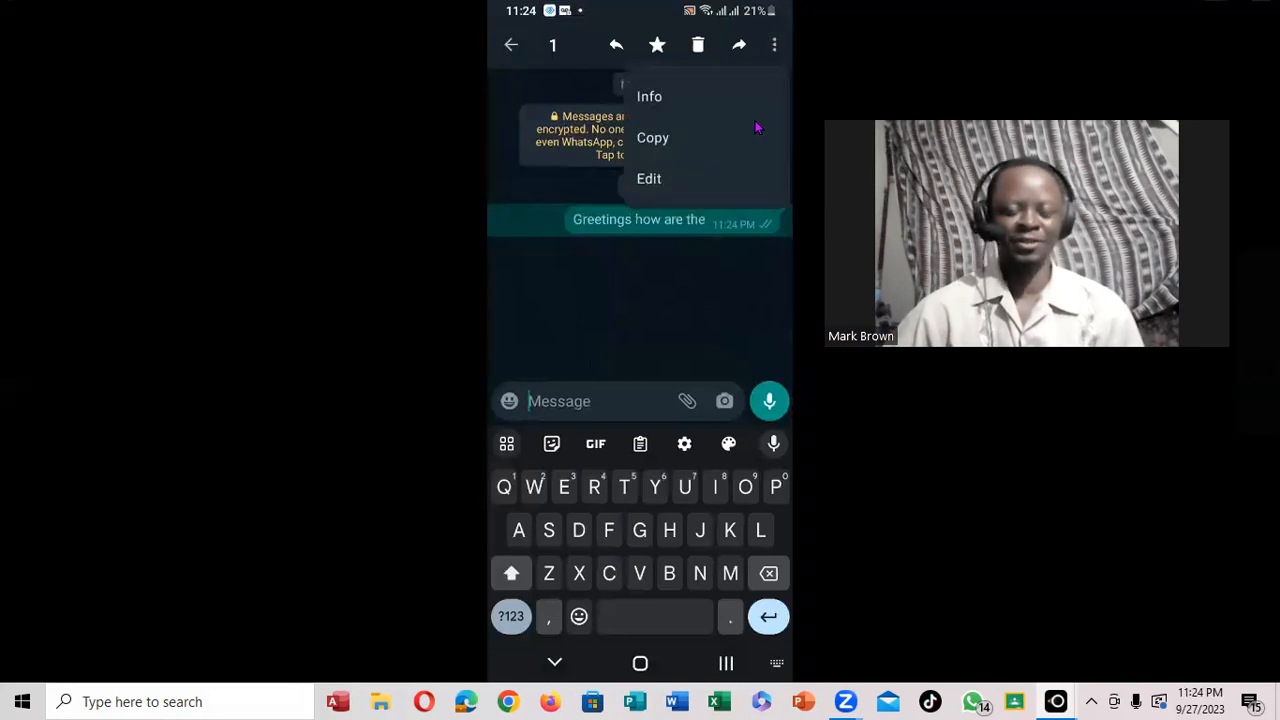
mouse_move(720, 122)
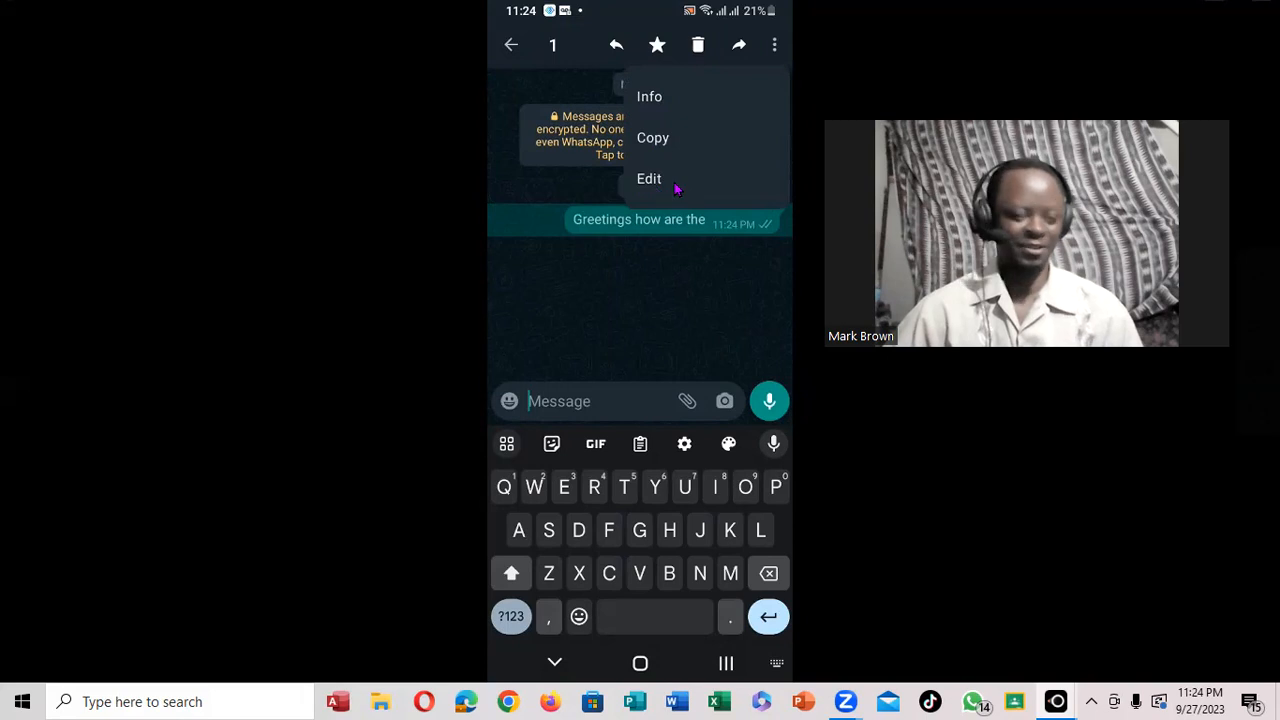
Edit the message, replacing 'the' with 'you', and save it as 'Greetings how are you'.
click(648, 178)
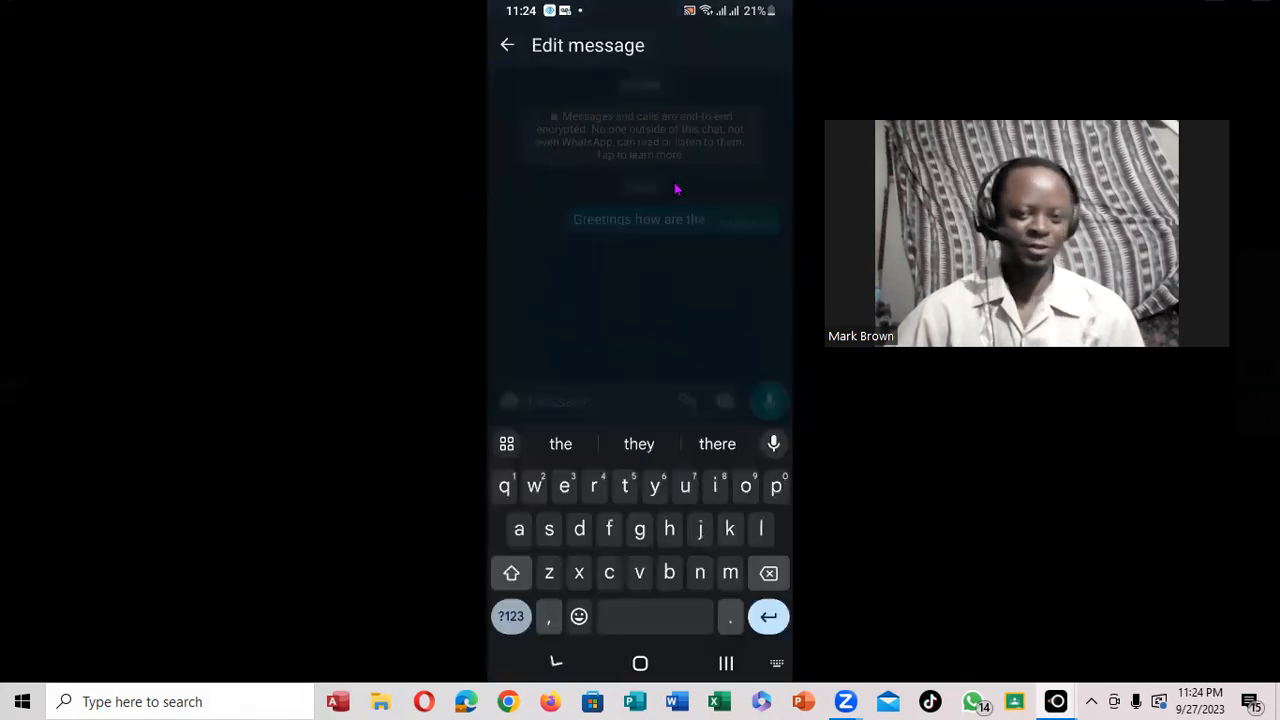
click(768, 398)
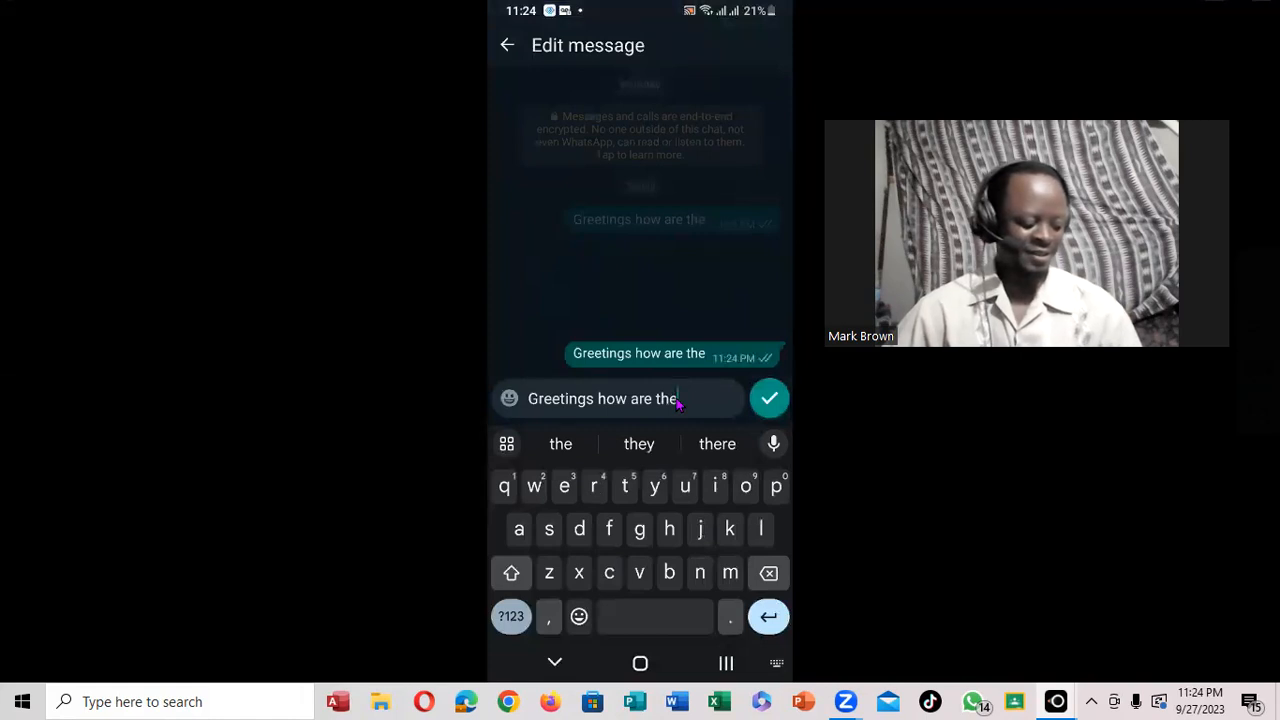
key(BackSpace)
text(you)
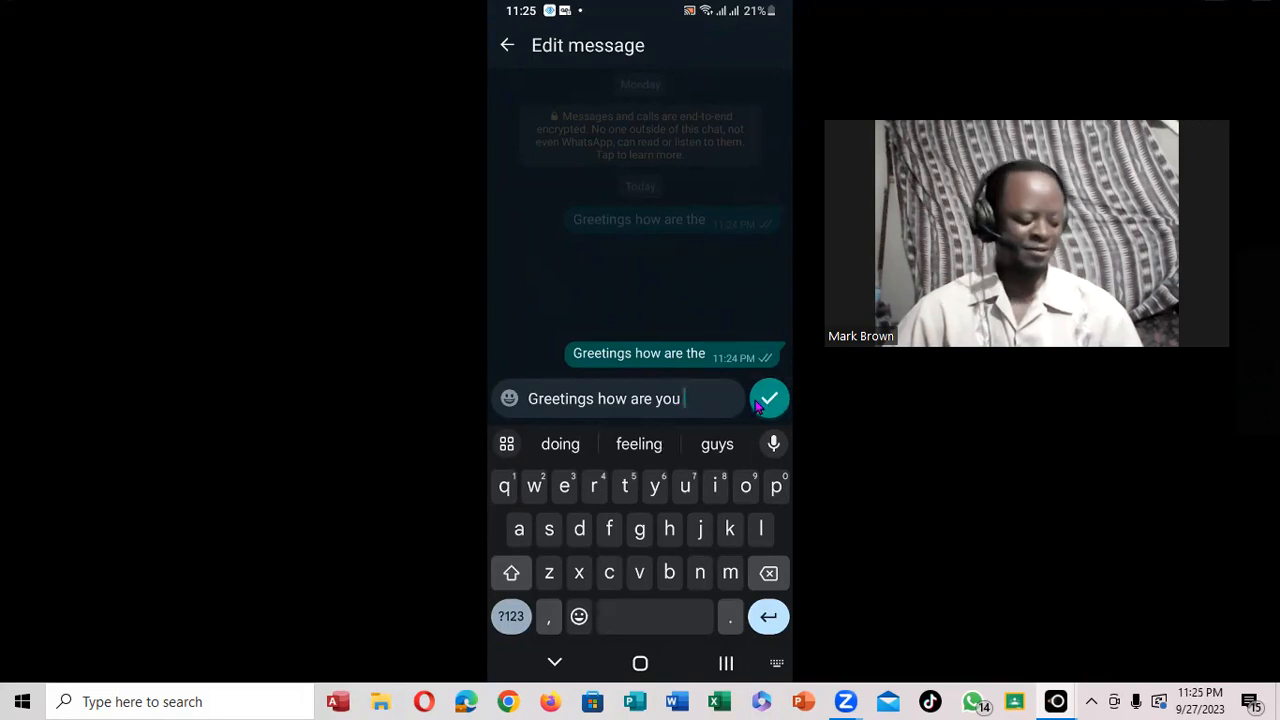
click(768, 398)
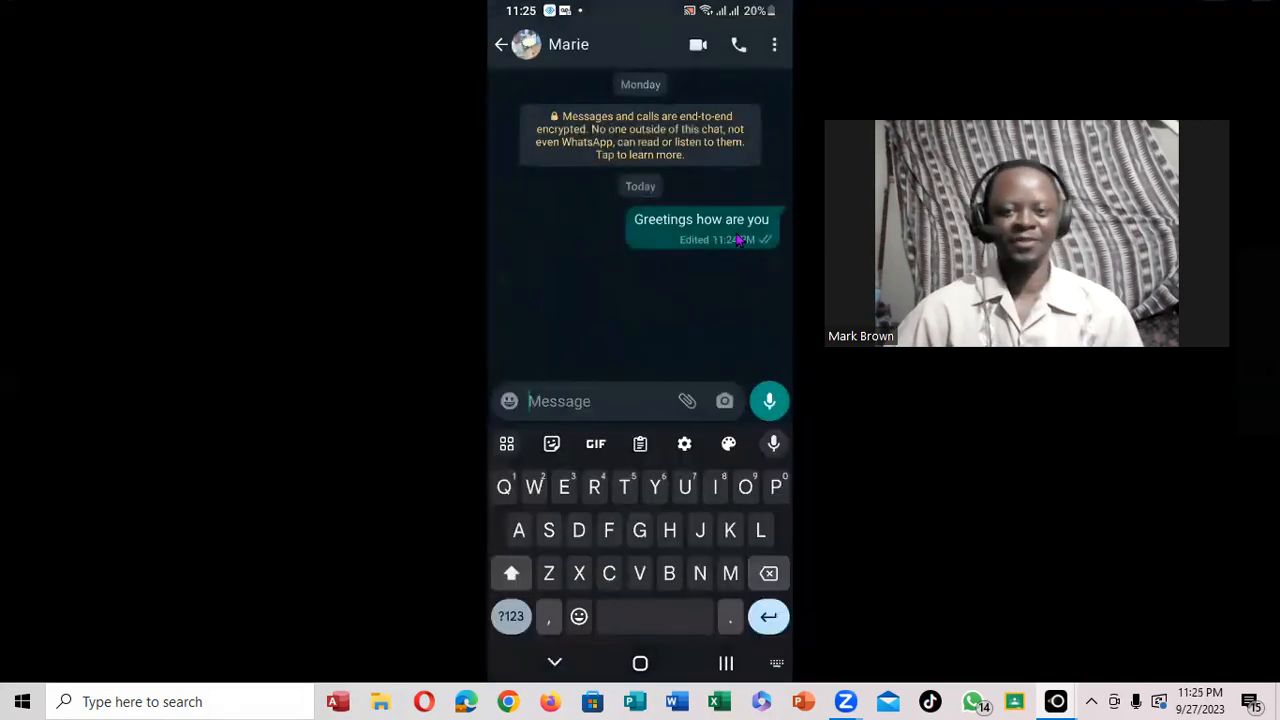